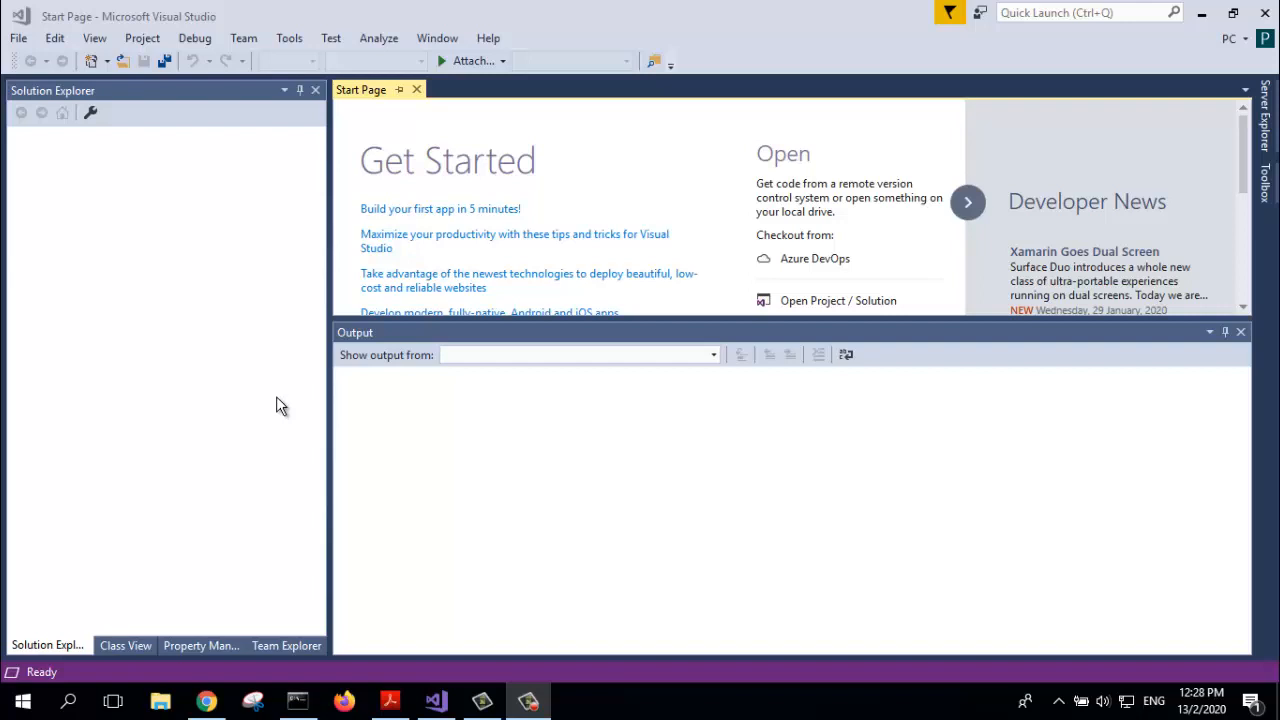
mouse_move(348, 248)
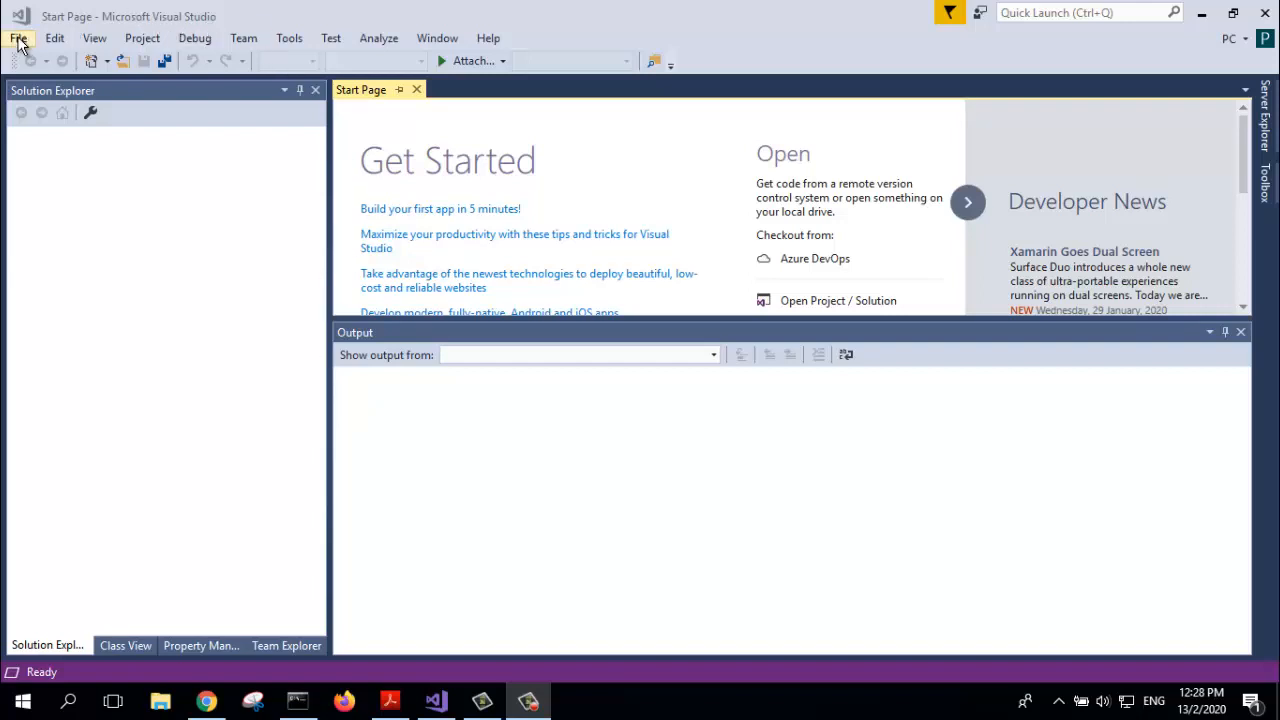
- Start a new project from the File menu to list the Visual C++ templates
click(16, 38)
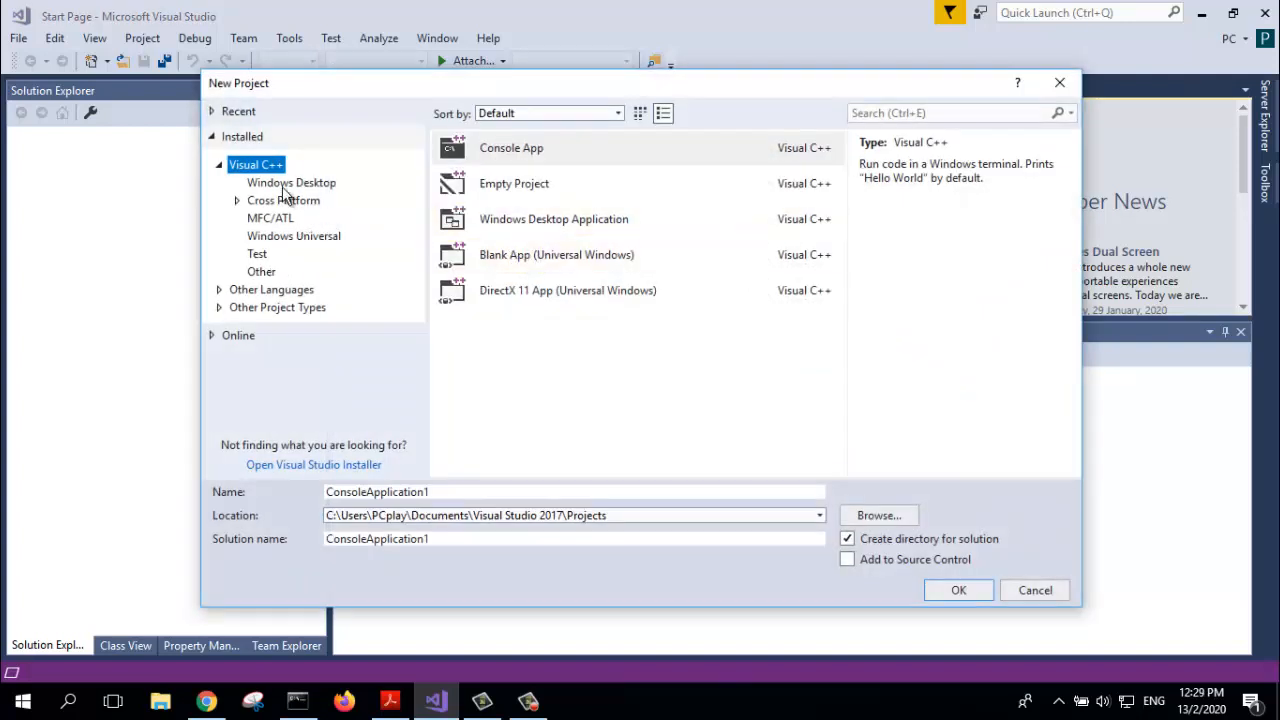
- Select the Windows Desktop Application template under Visual C++
click(552, 218)
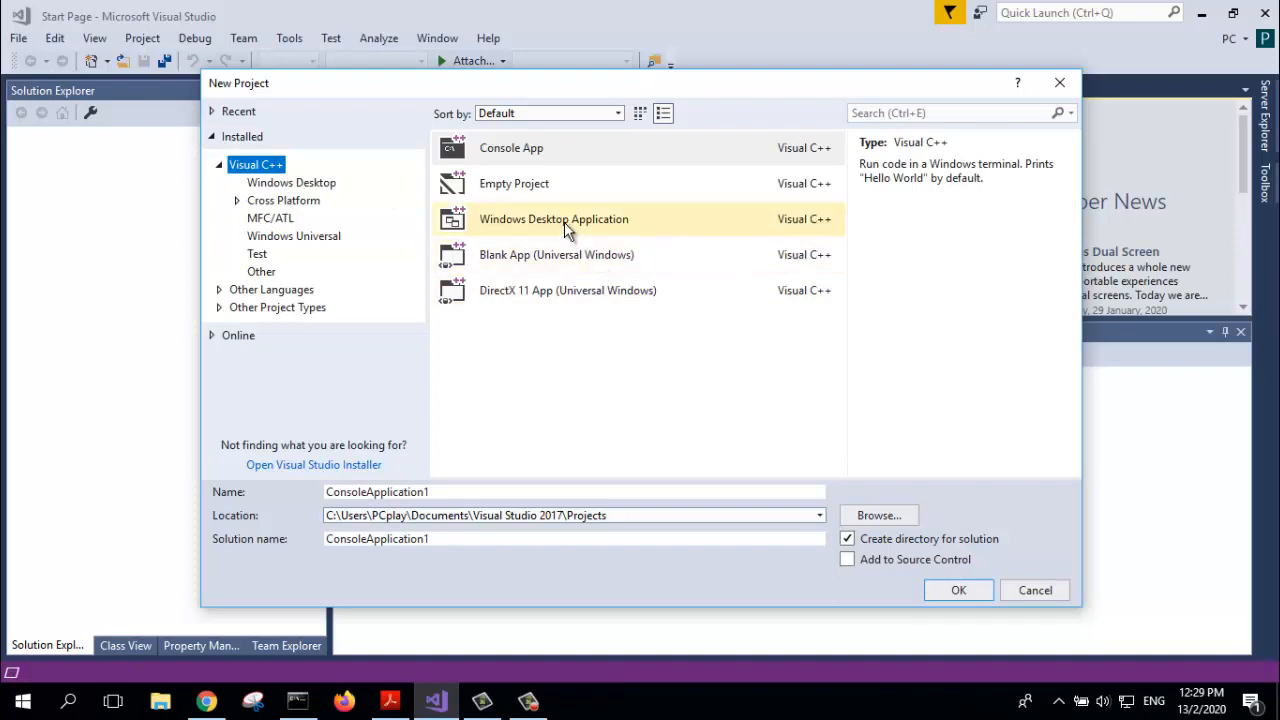
click(552, 218)
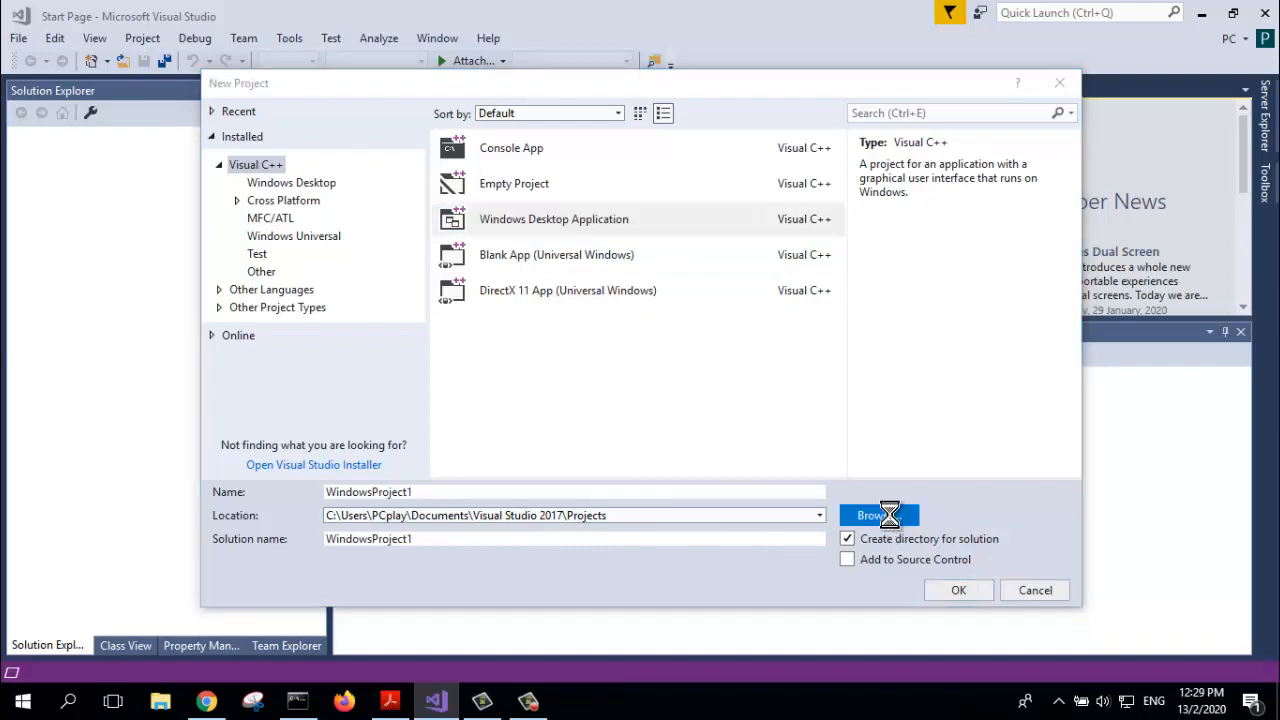
- Browse to C:\windows-projs\ and make it the project location
click(870, 516)
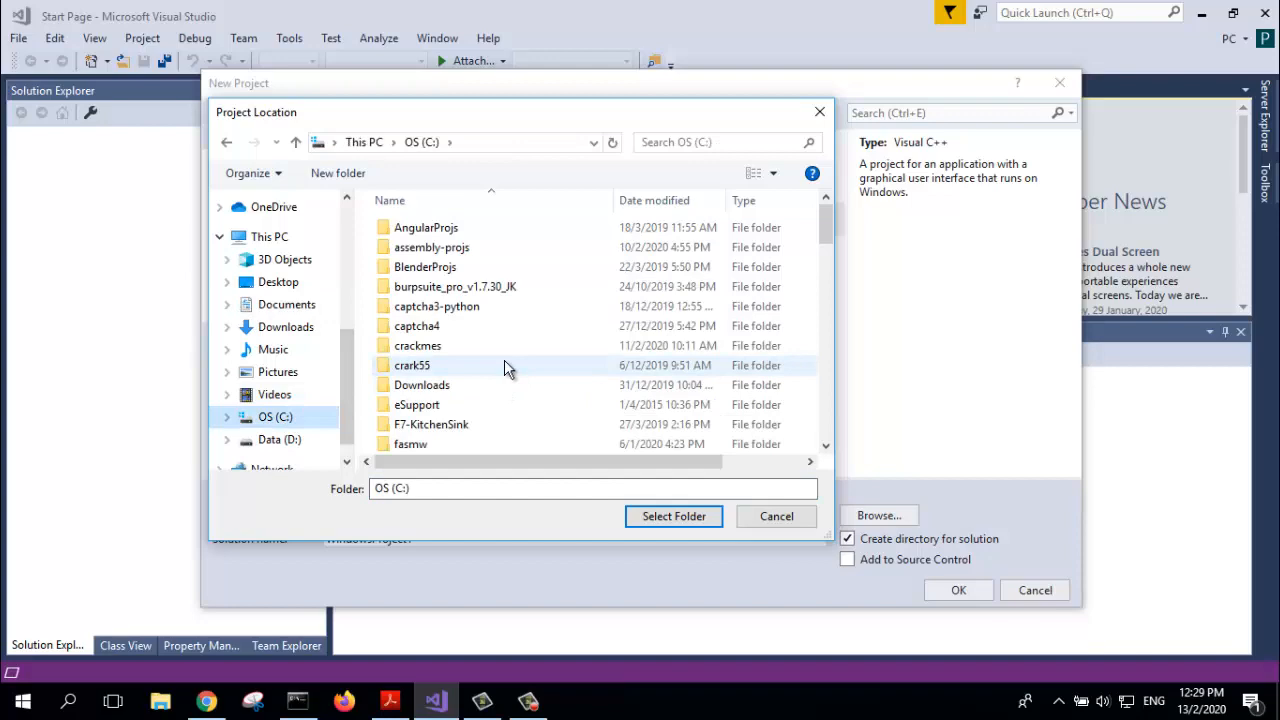
scroll(down, 3)
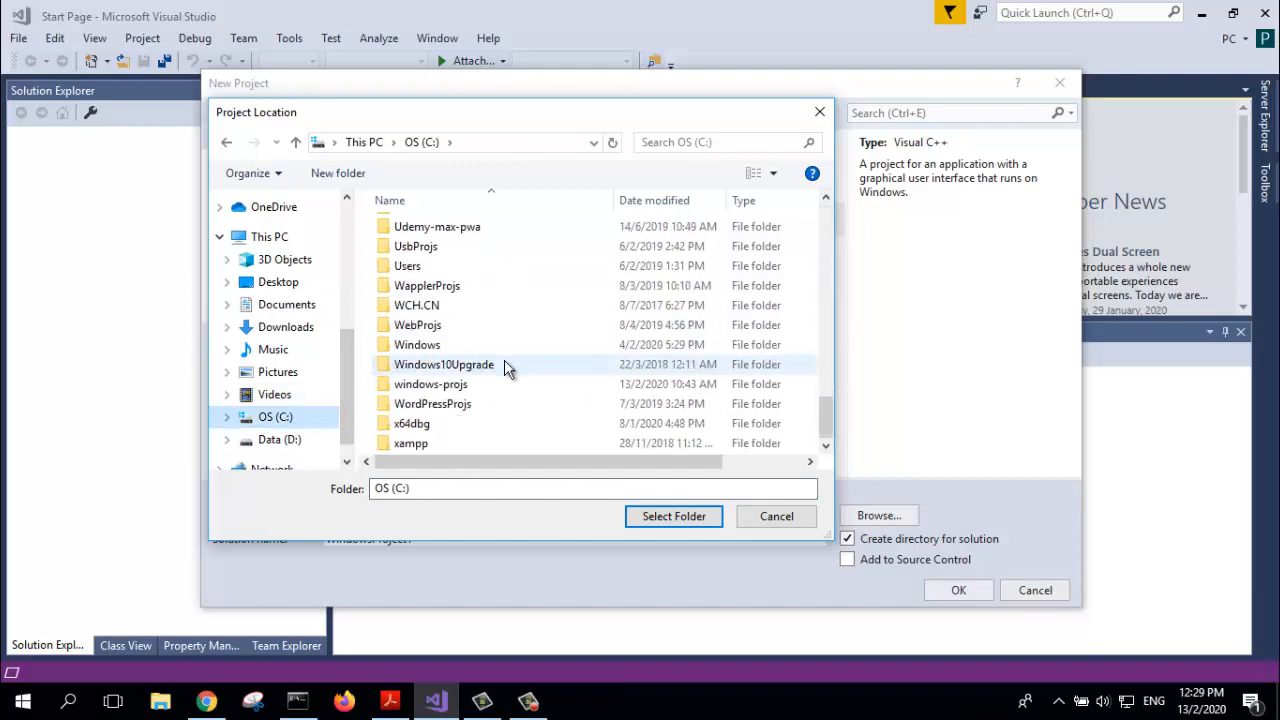
click(430, 384)
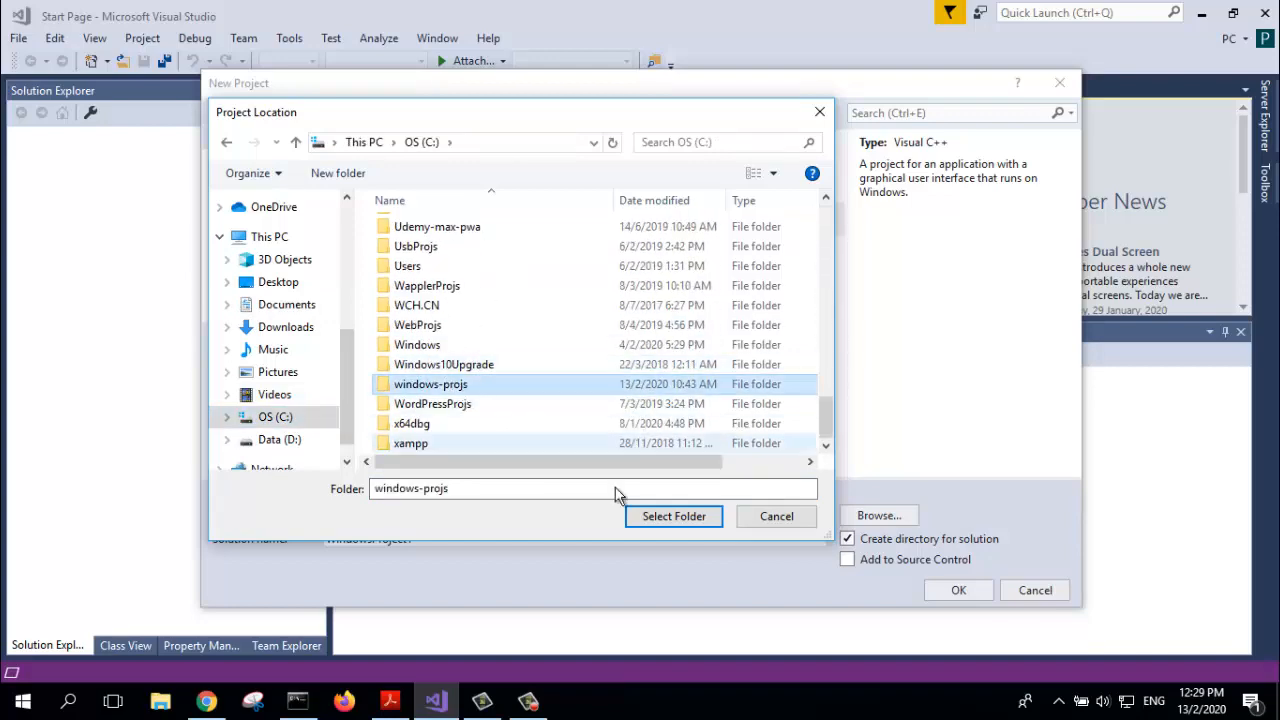
click(672, 516)
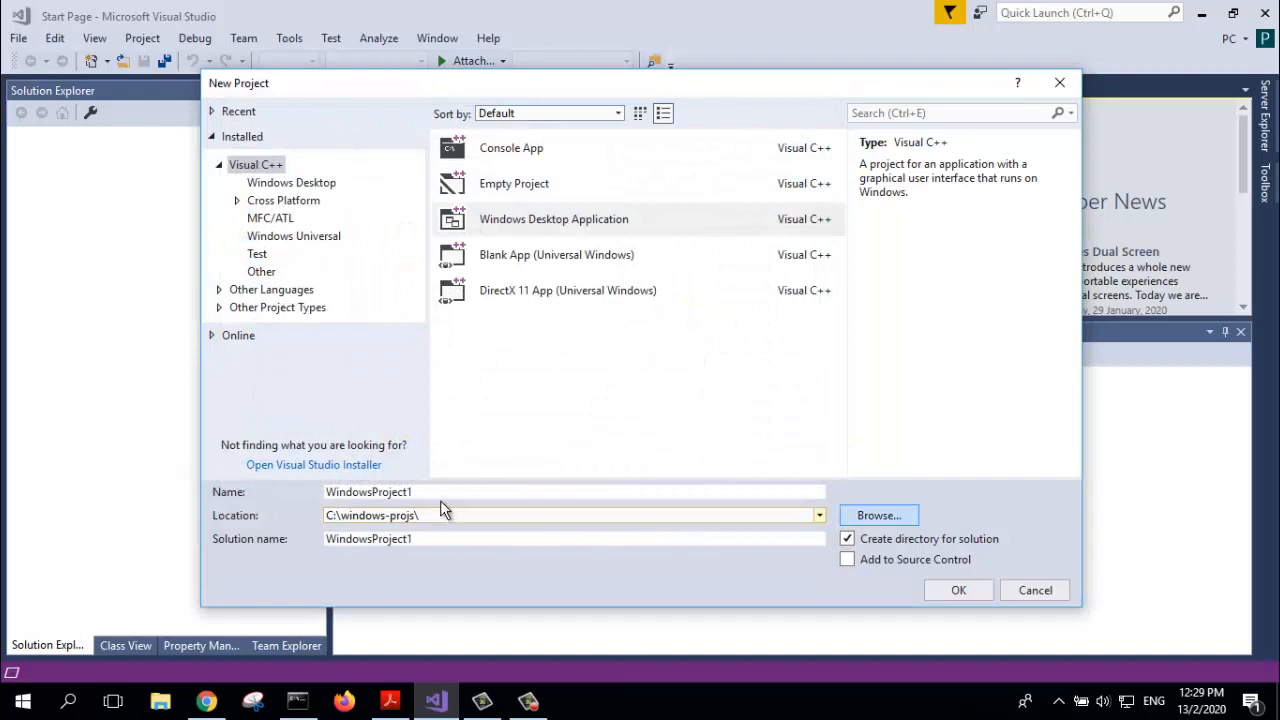
- Name the project 'Test' and create it in C:\windows-projs\
click(572, 492)
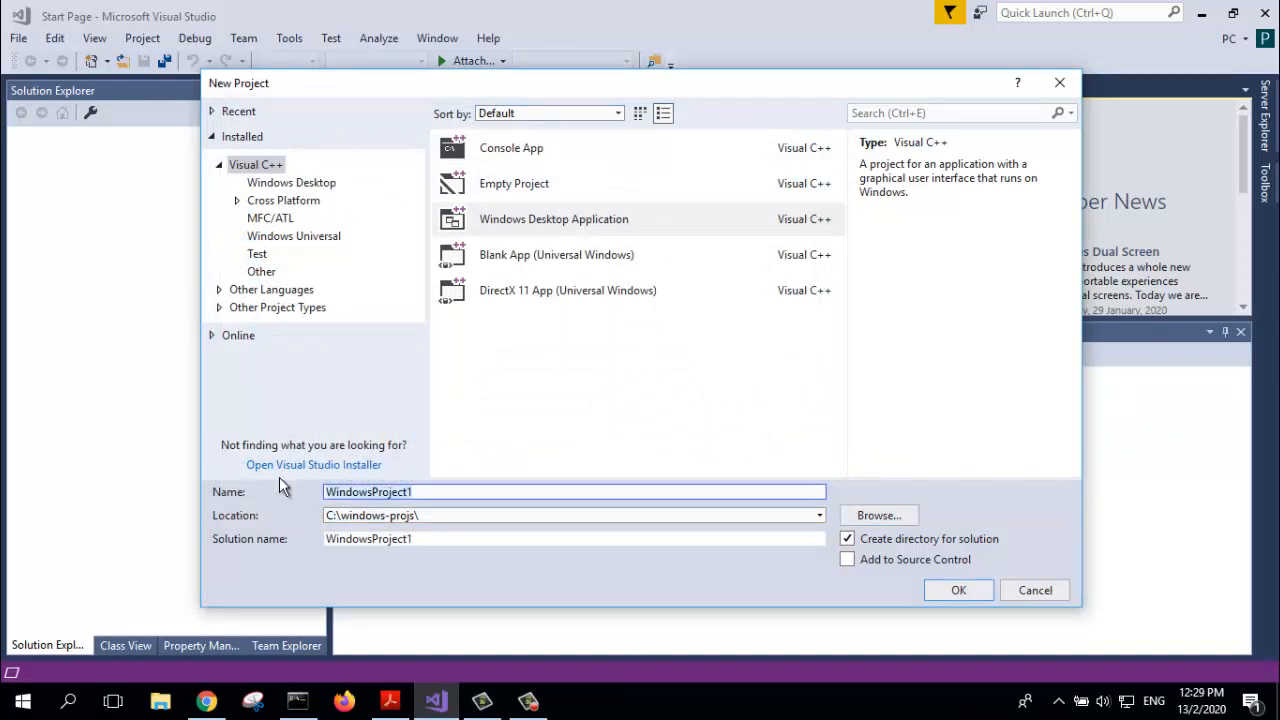
text(Test)
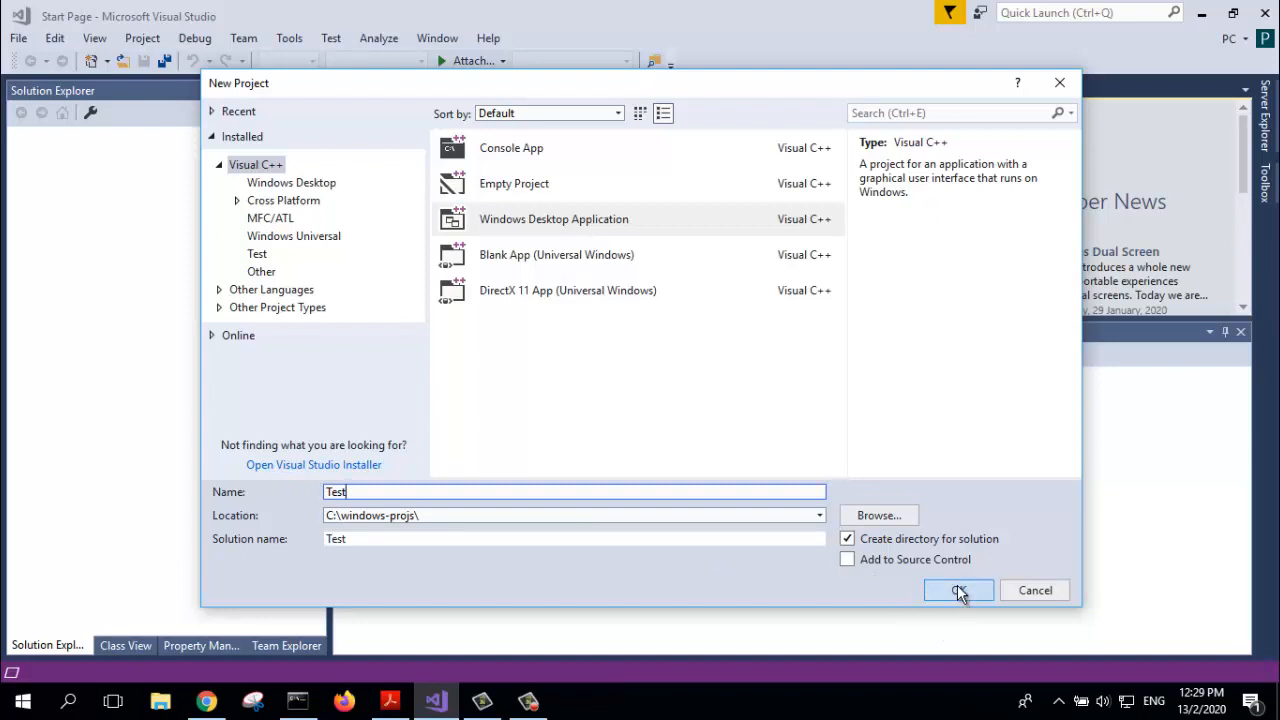
click(956, 590)
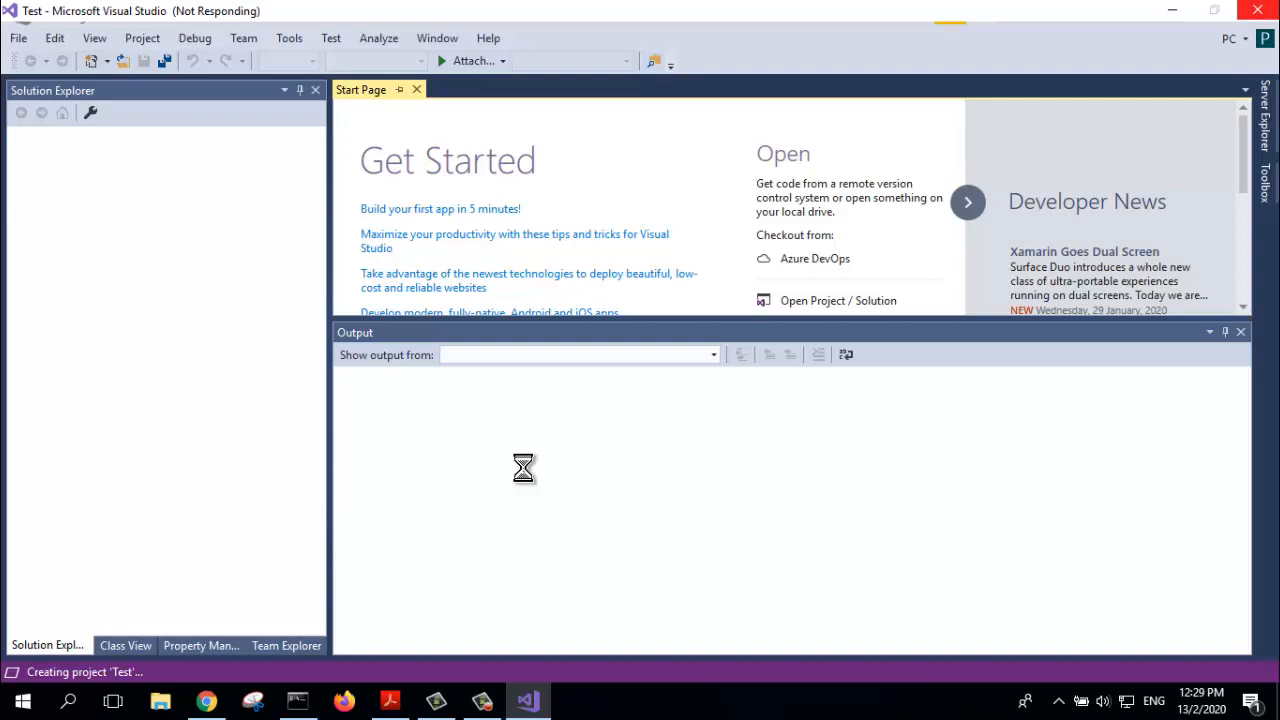
mouse_move(528, 476)
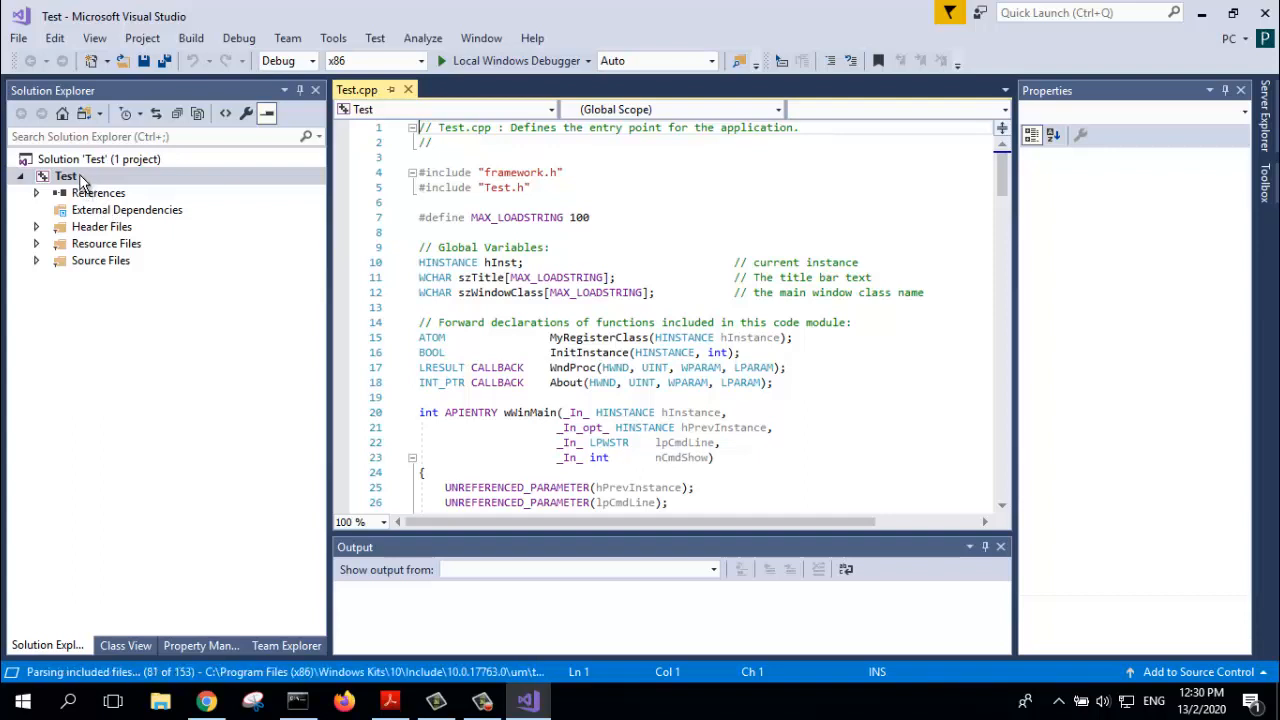
- In the Test project's General properties, apply Use Multi-Byte Character Set
click(66, 176)
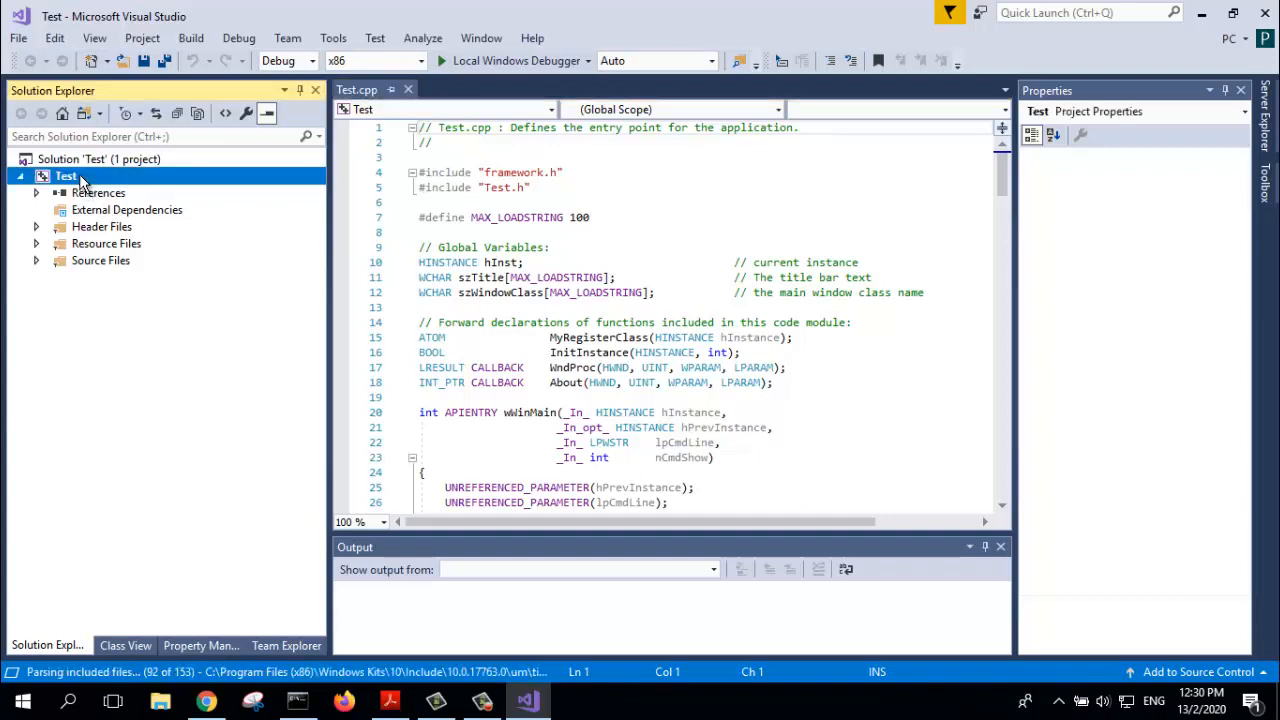
click(66, 176)
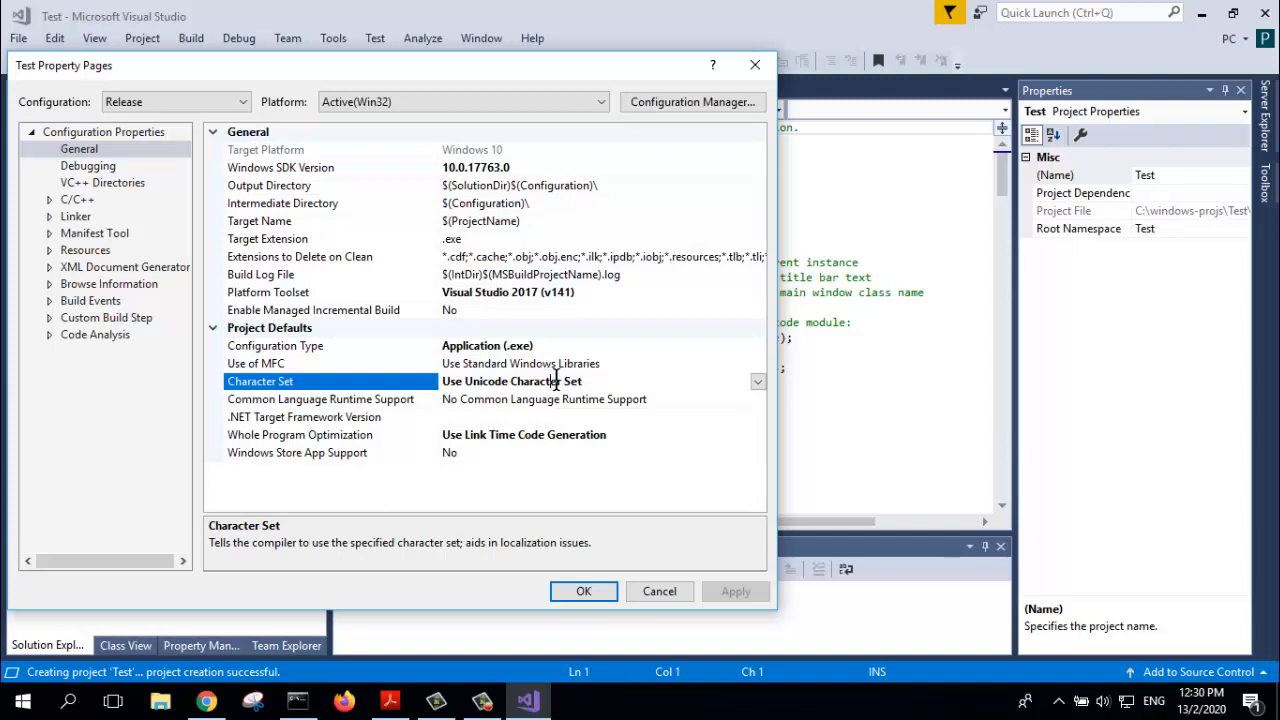
click(758, 380)
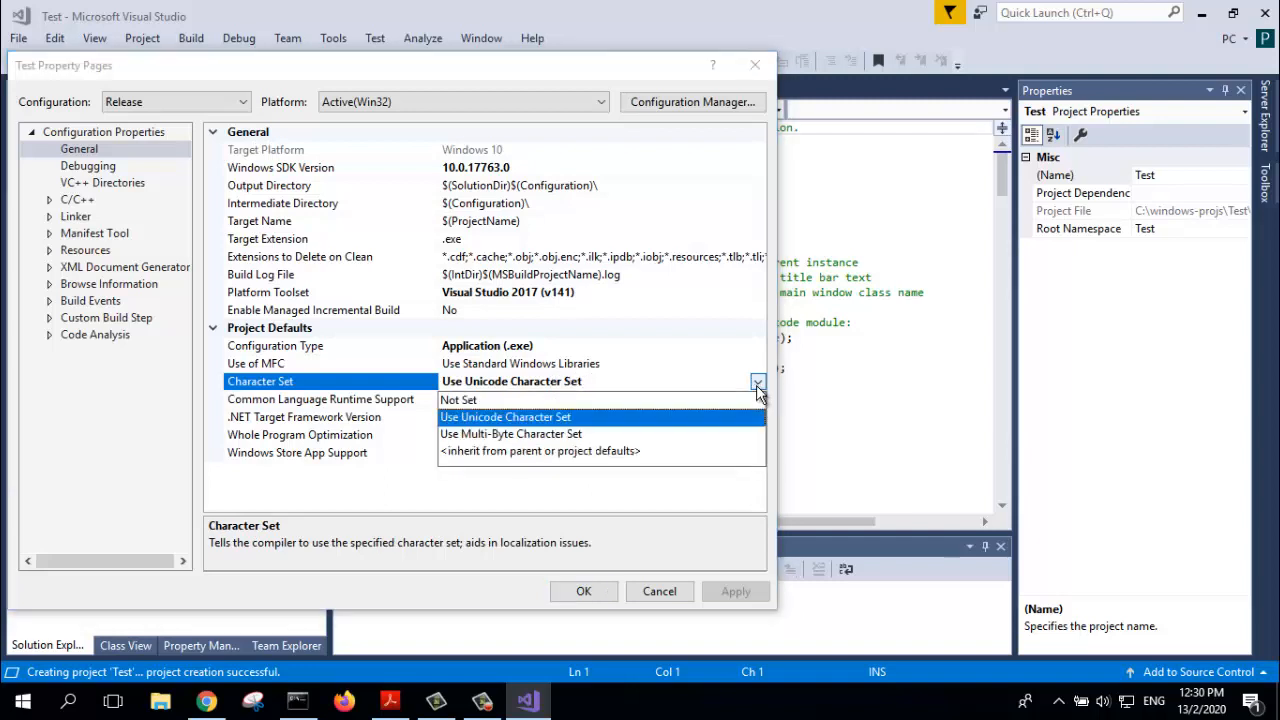
click(510, 432)
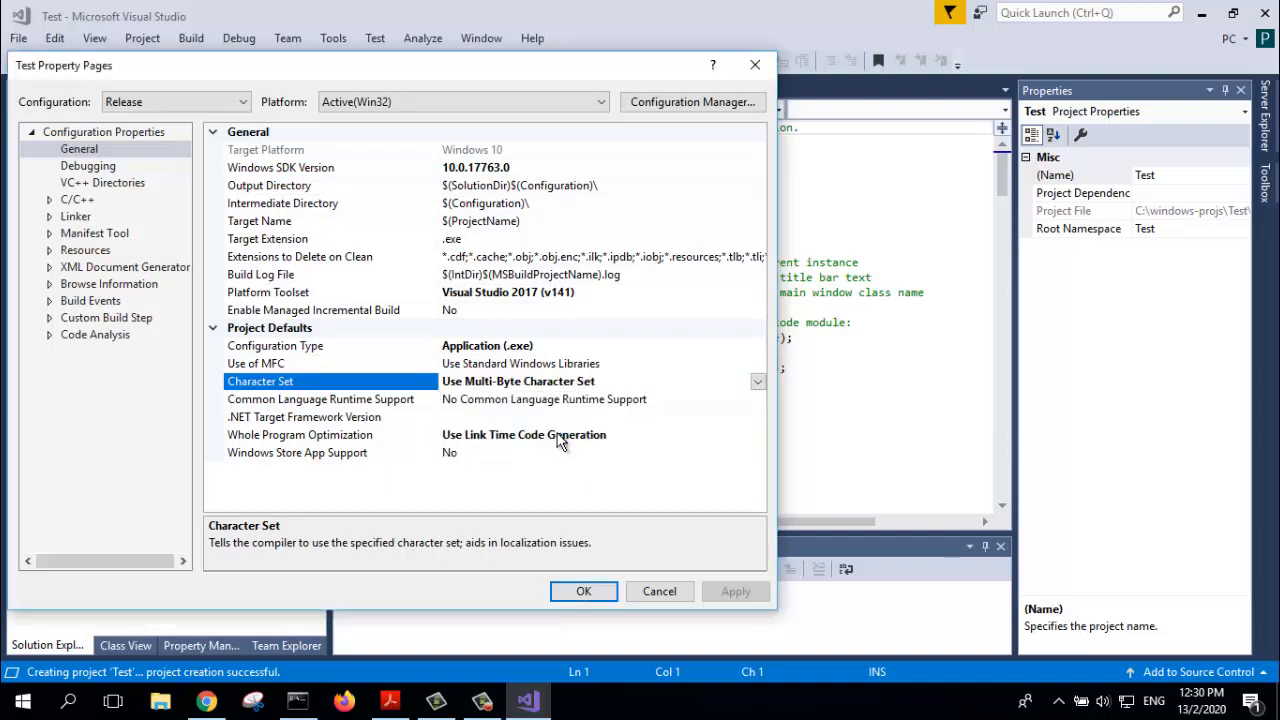
click(736, 592)
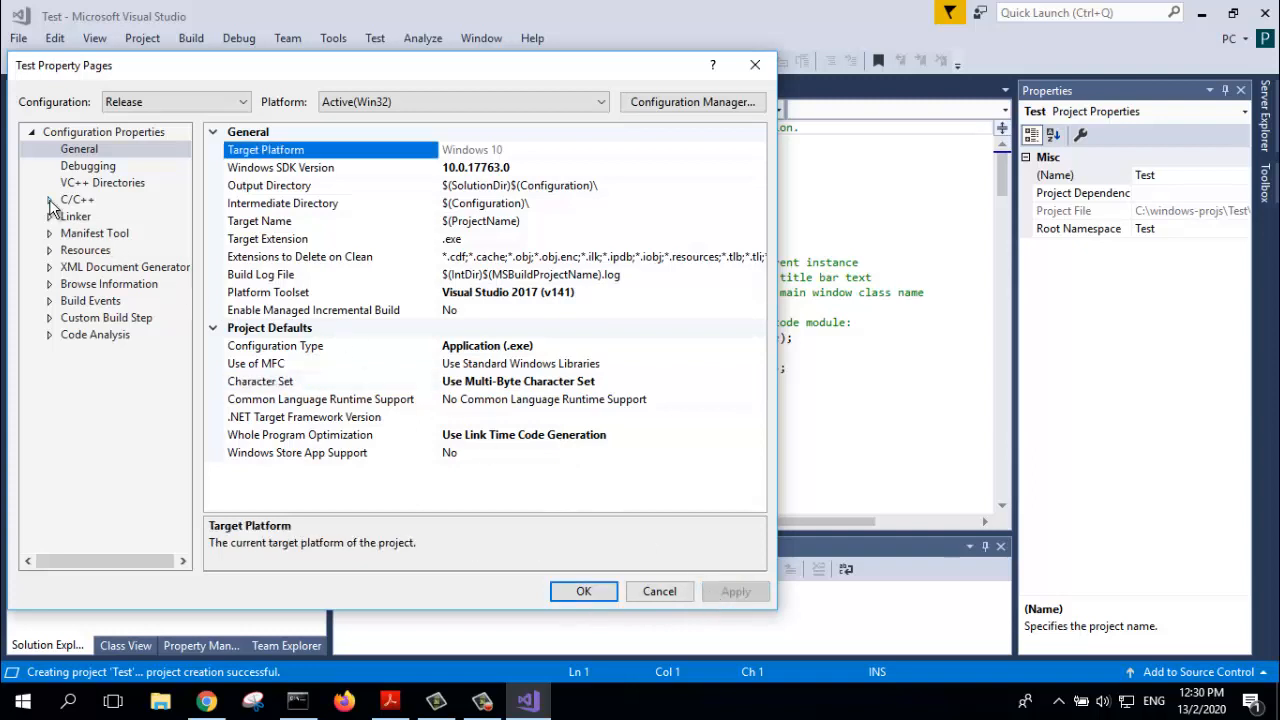
- Under C/C++ Code Generation, apply Runtime Library Multi-threaded (/MT)
click(76, 200)
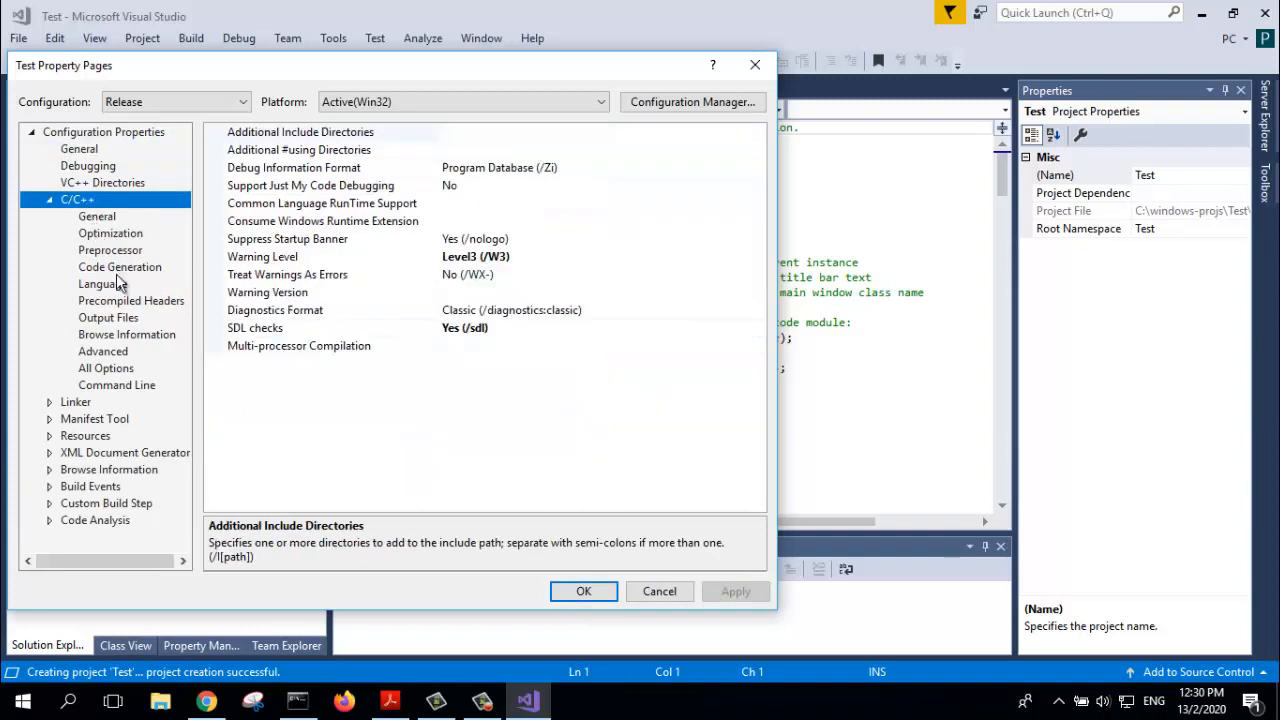
click(120, 268)
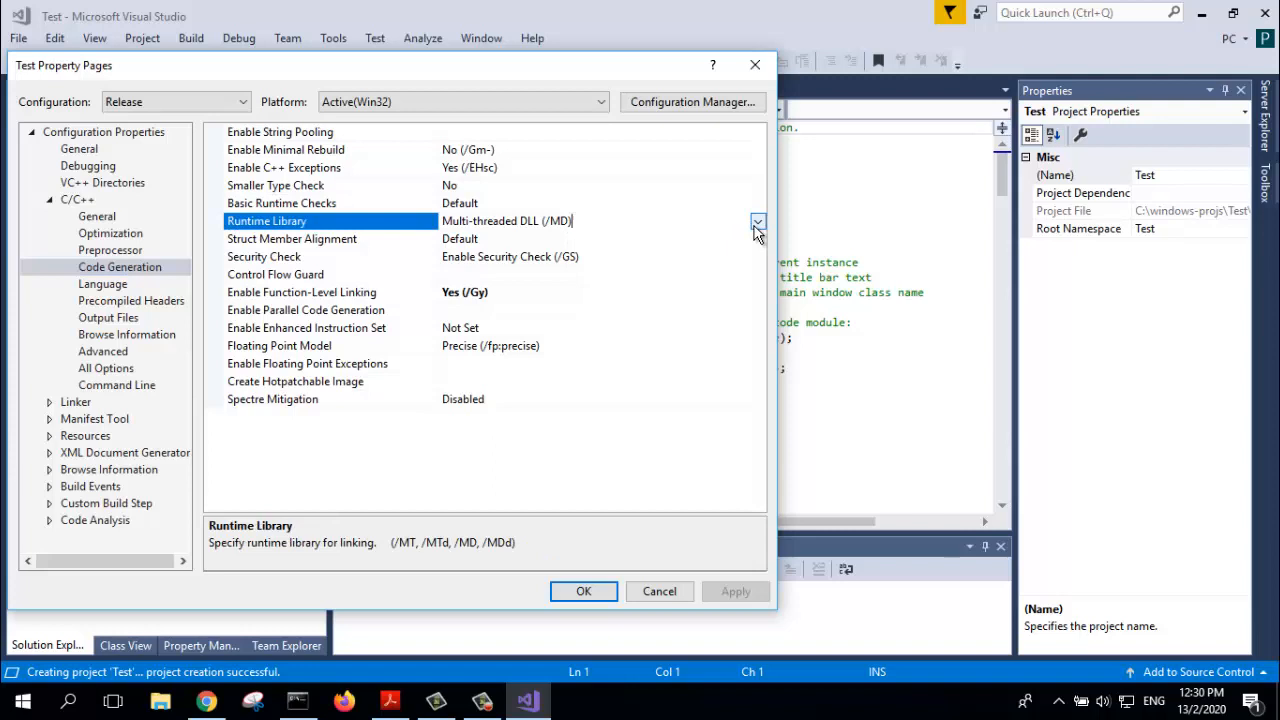
click(756, 220)
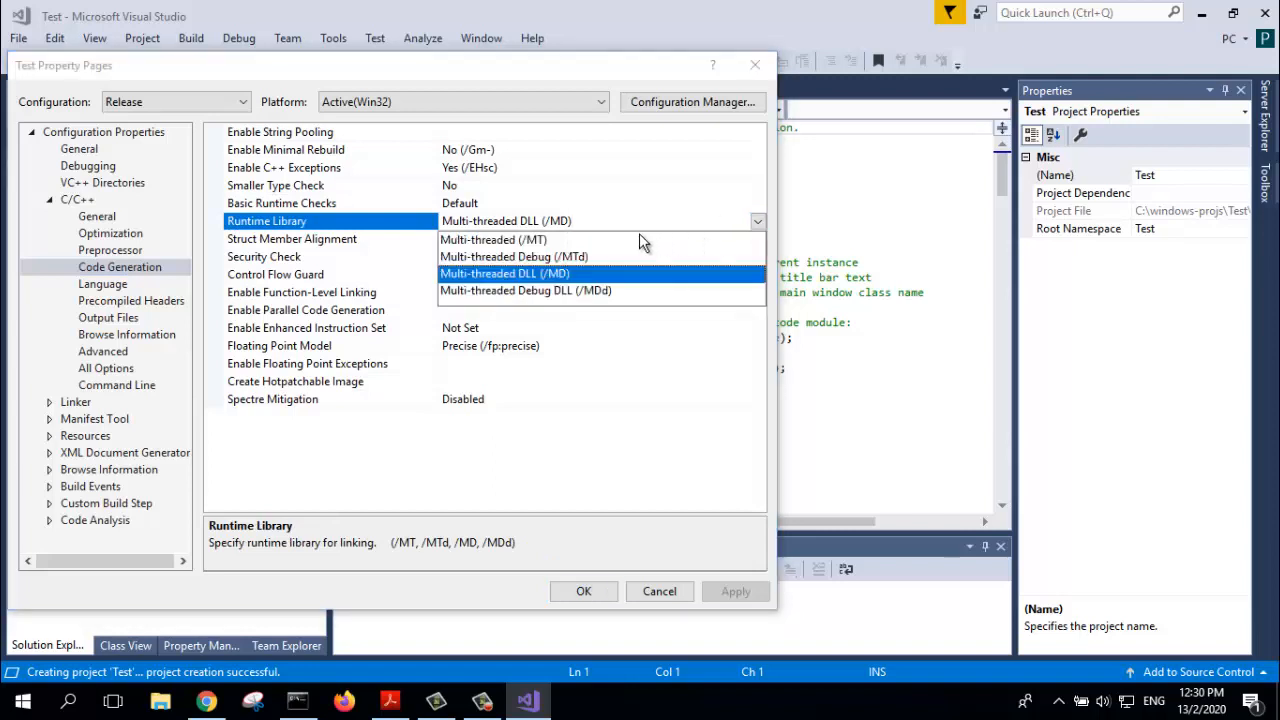
click(492, 240)
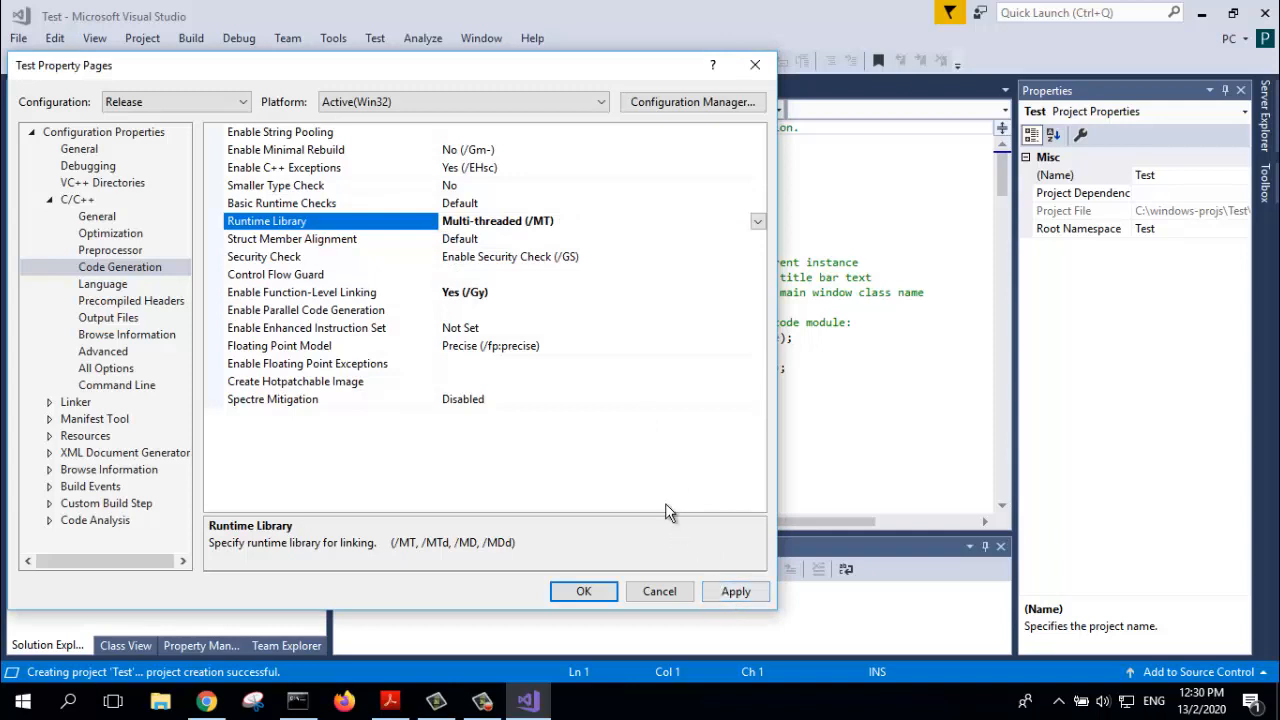
mouse_move(548, 240)
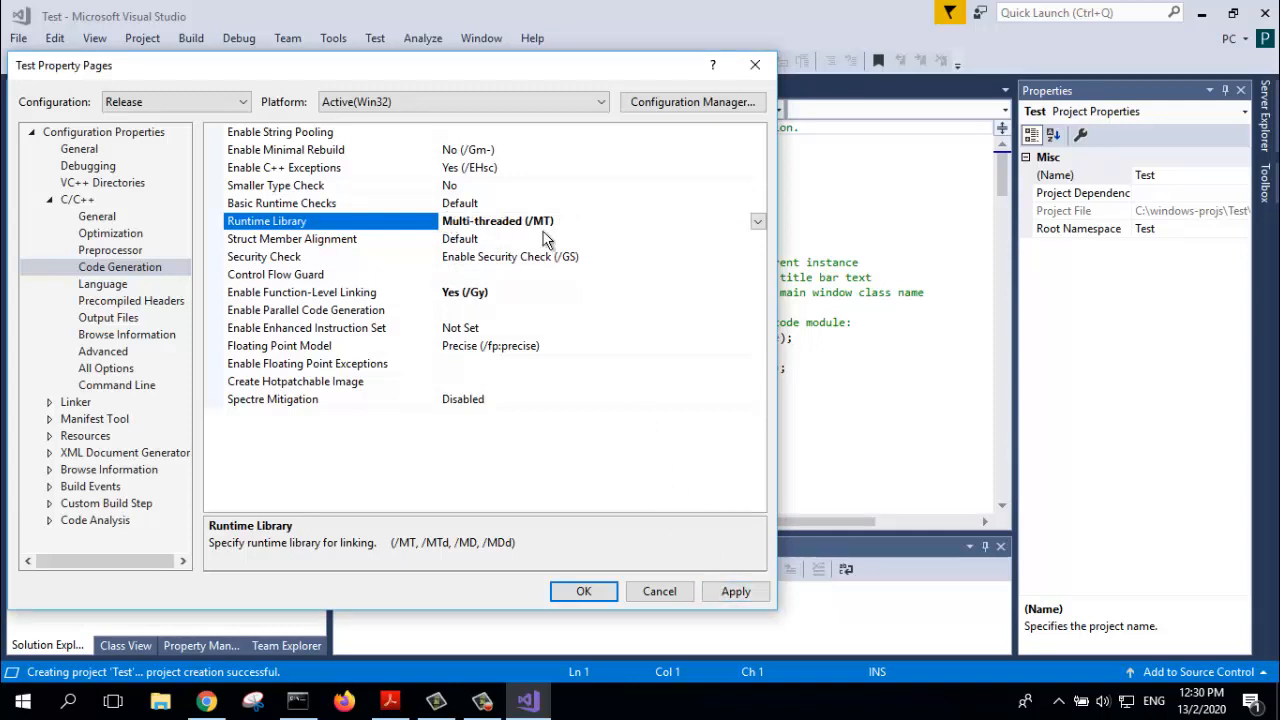
mouse_move(658, 472)
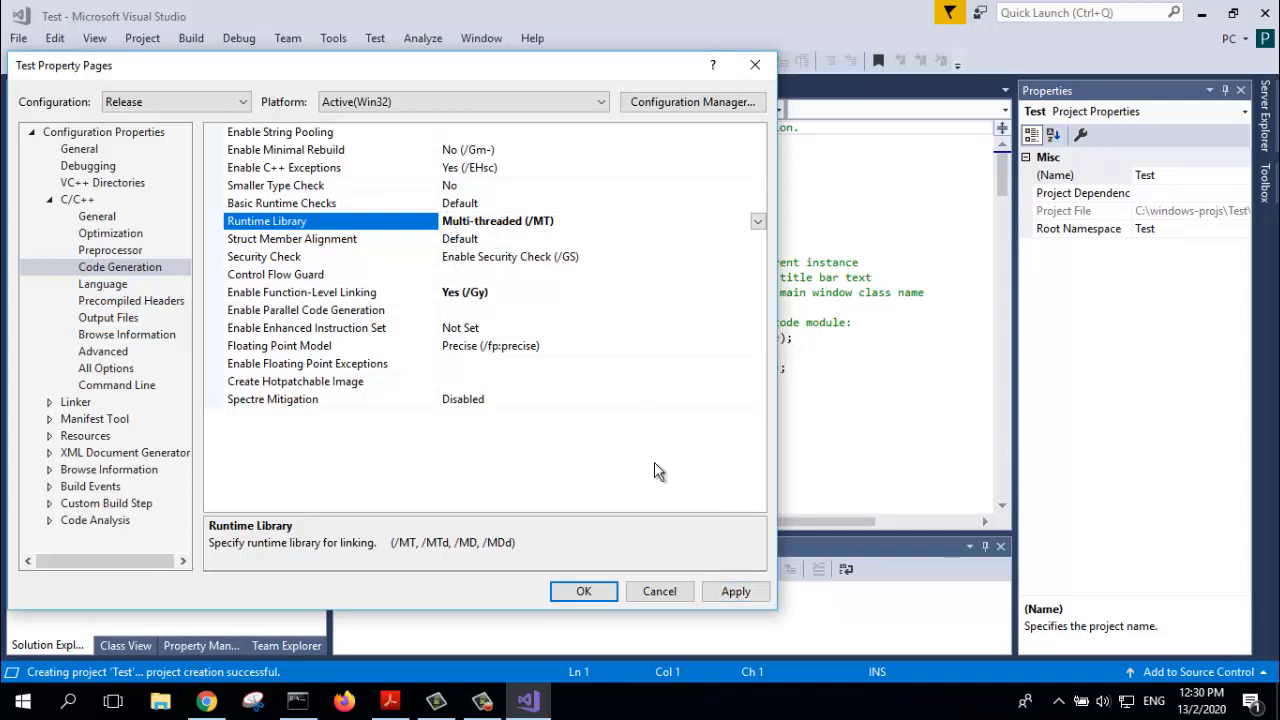
click(280, 132)
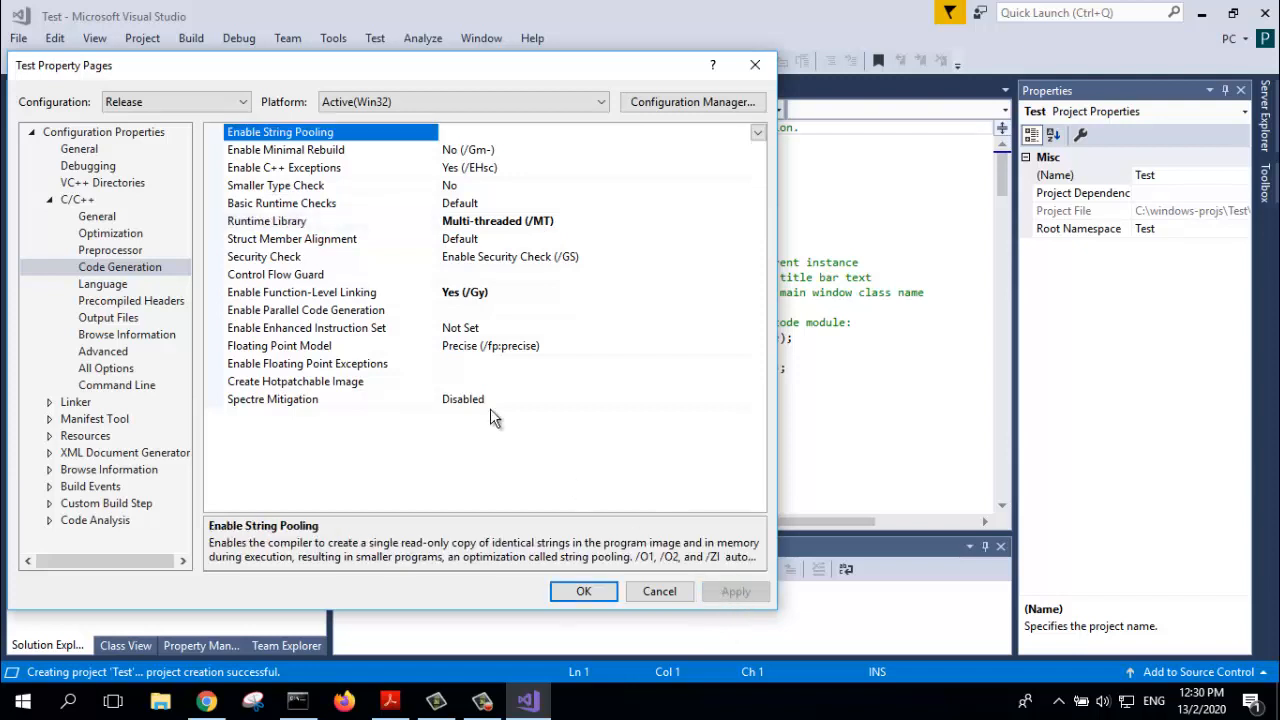
click(80, 148)
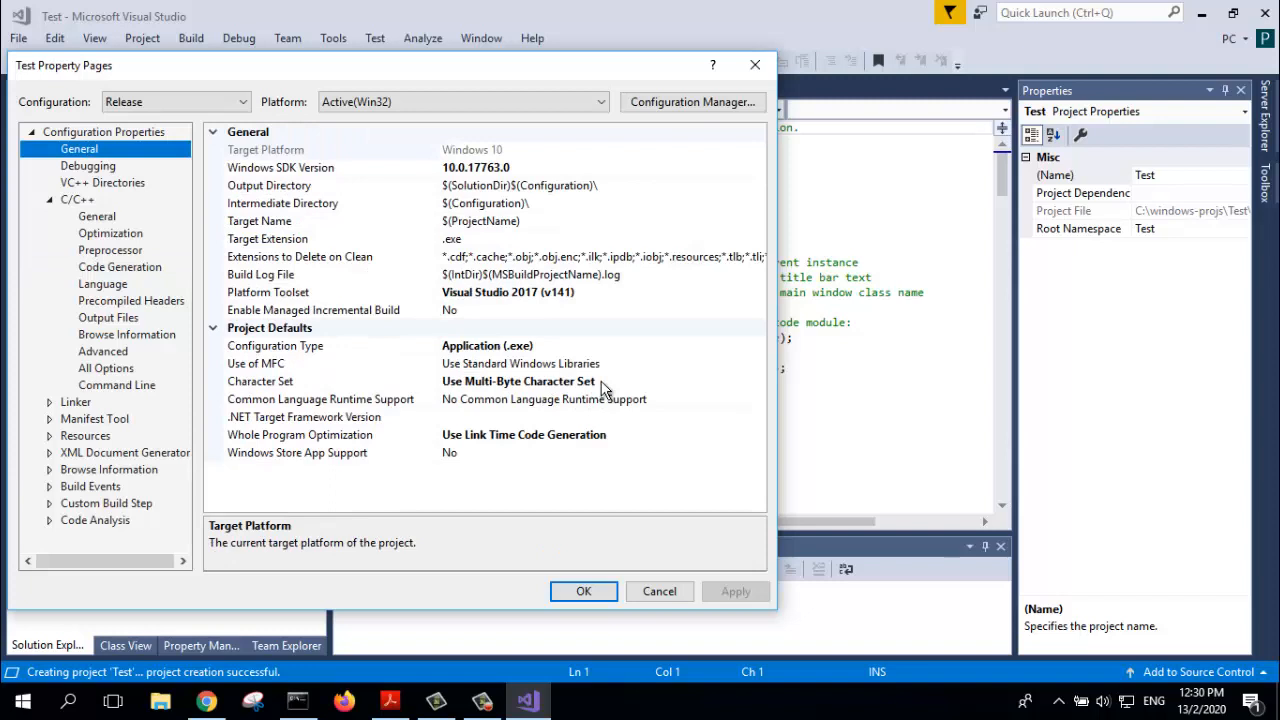
mouse_move(588, 384)
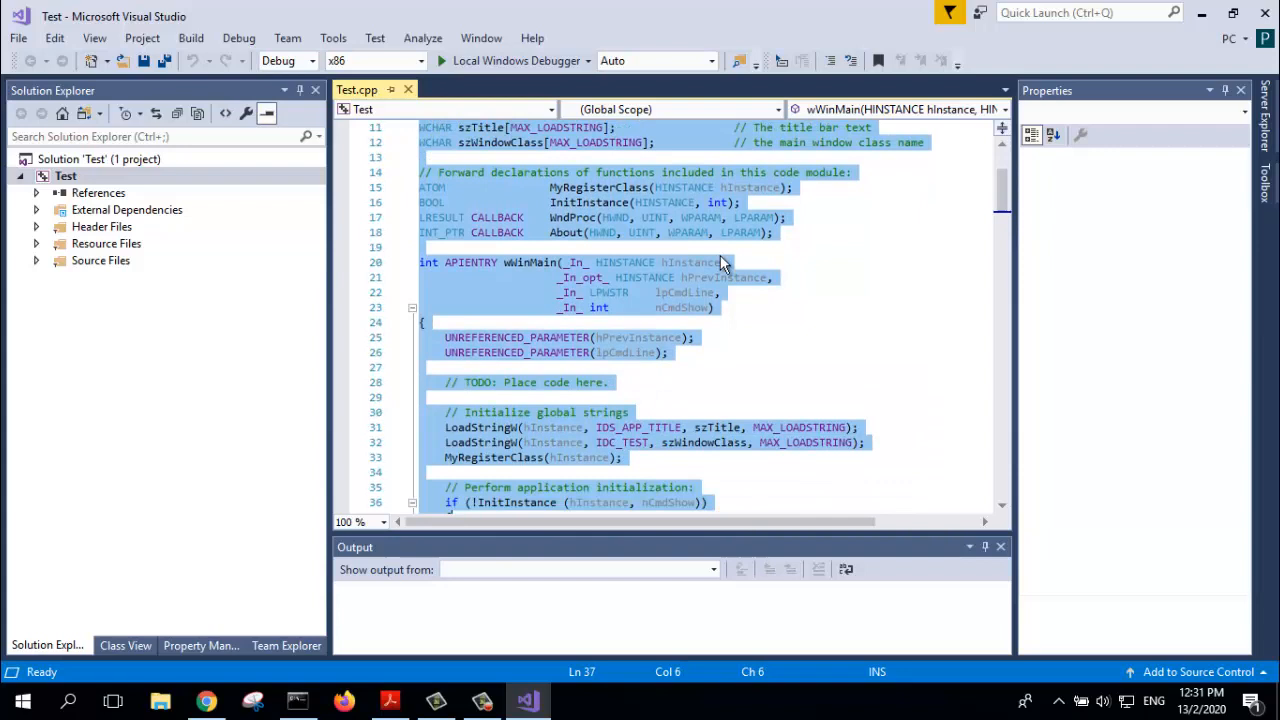
mouse_move(704, 288)
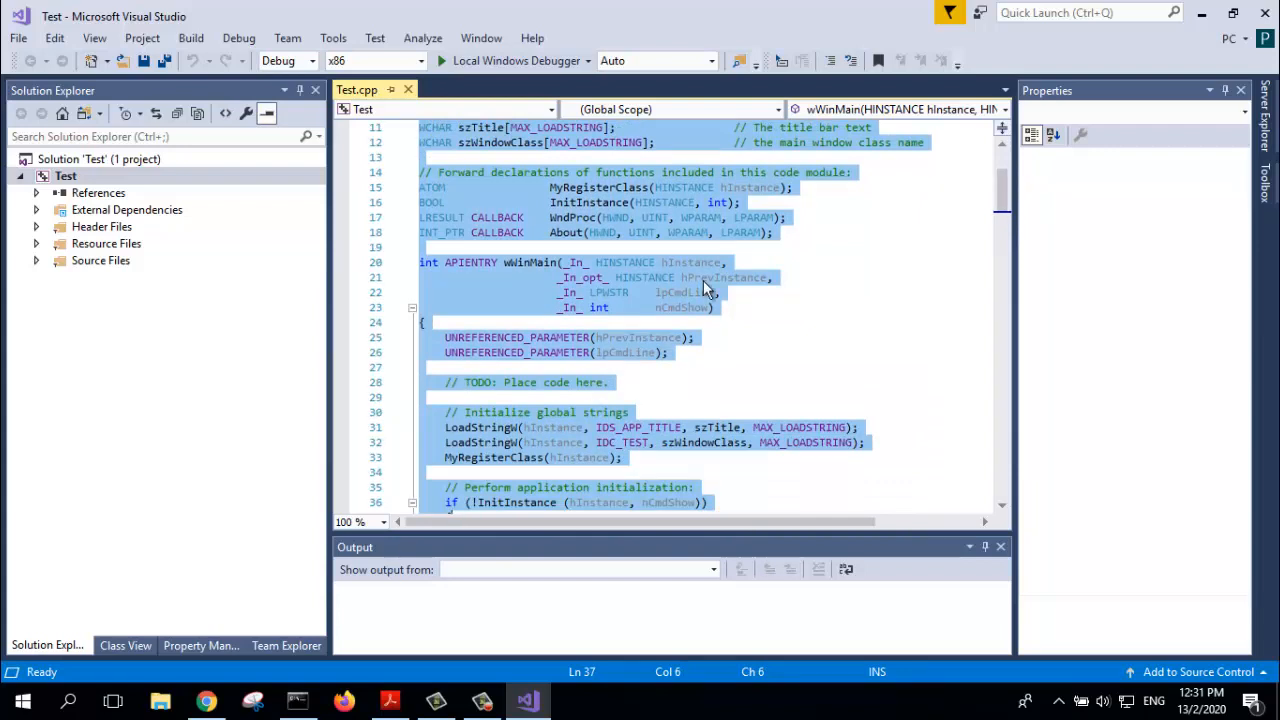